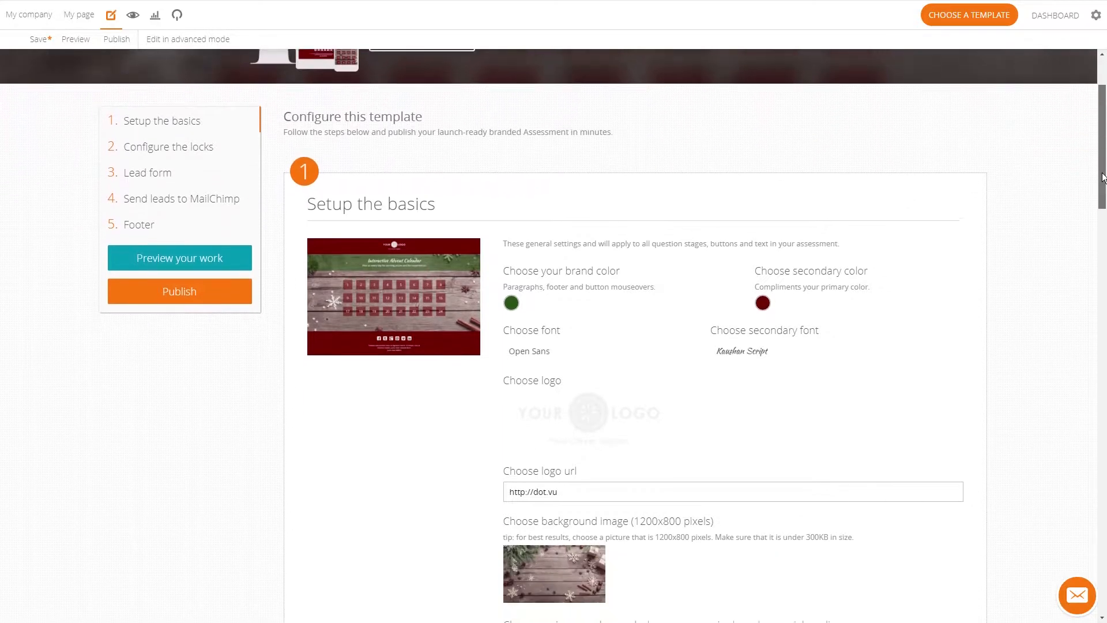
Step: Set the calendar's brand colour to purple in the basic settings
{"action": "scroll", "scroll_direction": "down", "scroll_amount": 3}
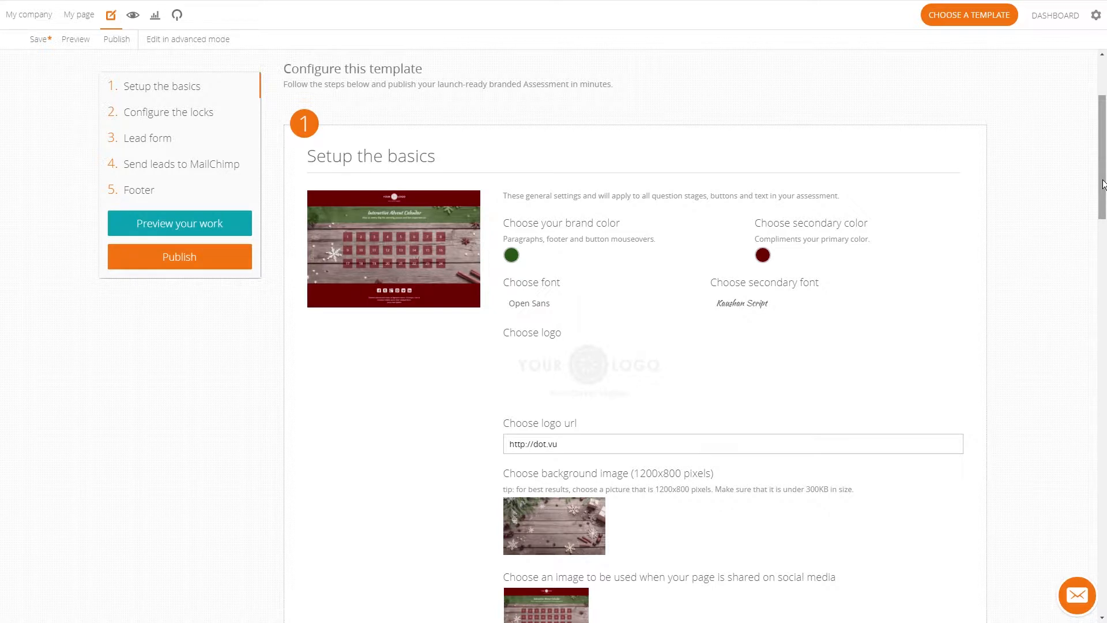
{"action": "mouse_move", "coordinate": [166, 105]}
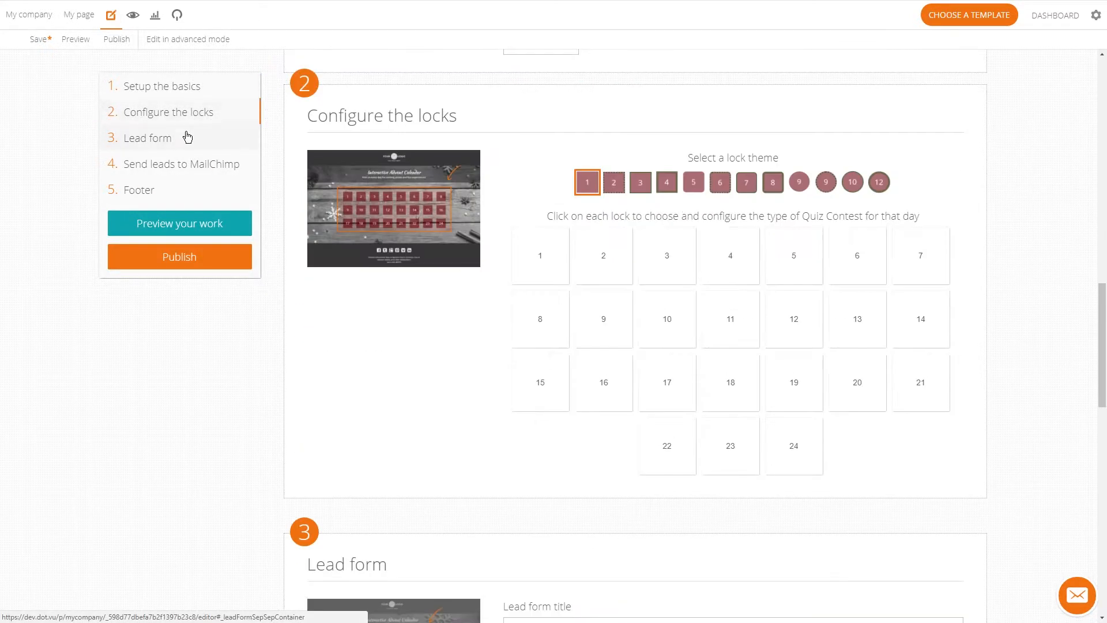
{"action": "left_click", "coordinate": [162, 85]}
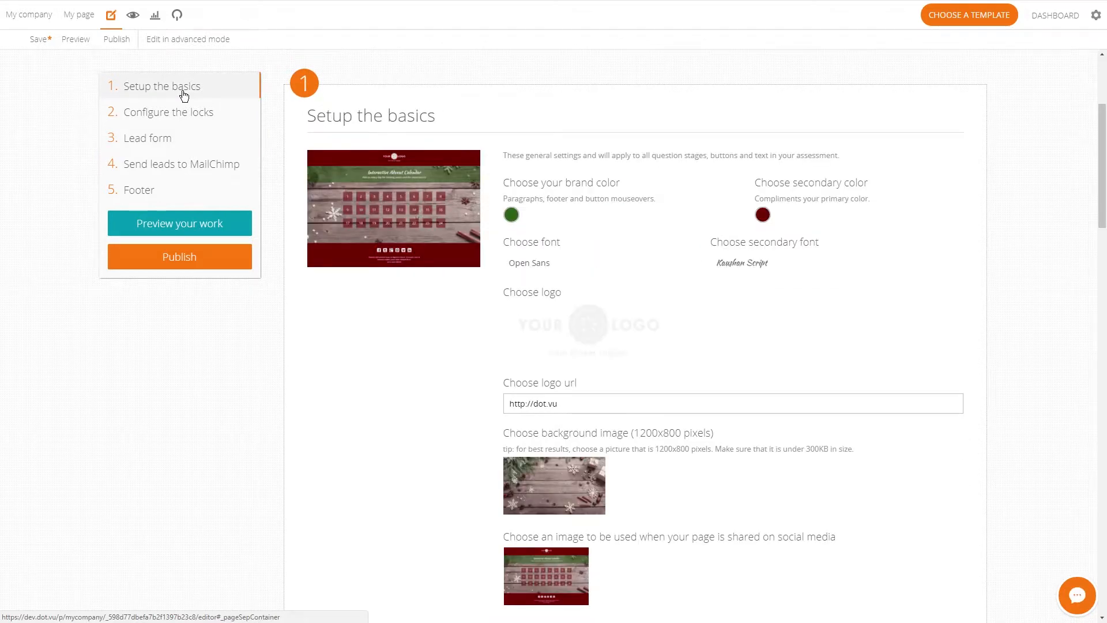
{"action": "left_click", "coordinate": [509, 214]}
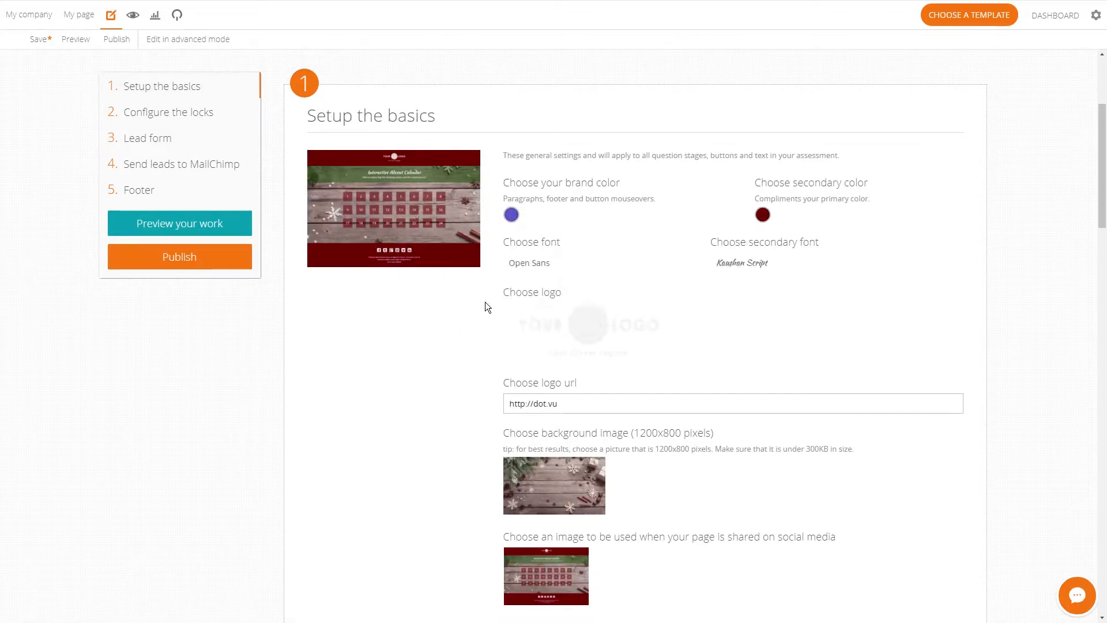
{"action": "scroll", "scroll_direction": "down", "scroll_amount": 3}
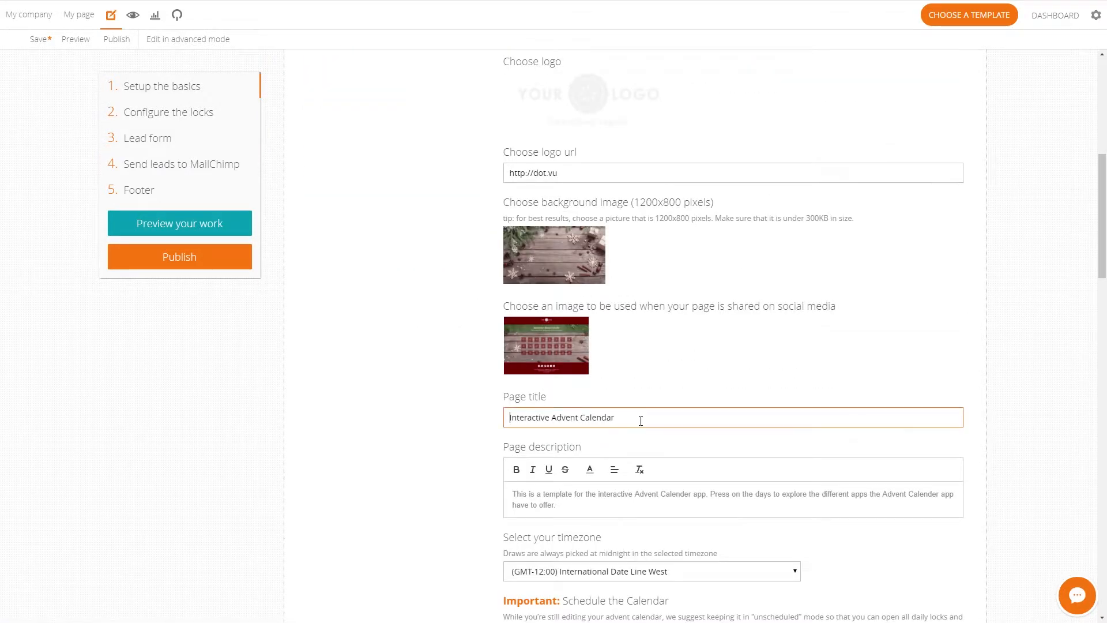
{"action": "scroll", "scroll_direction": "down", "scroll_amount": 3}
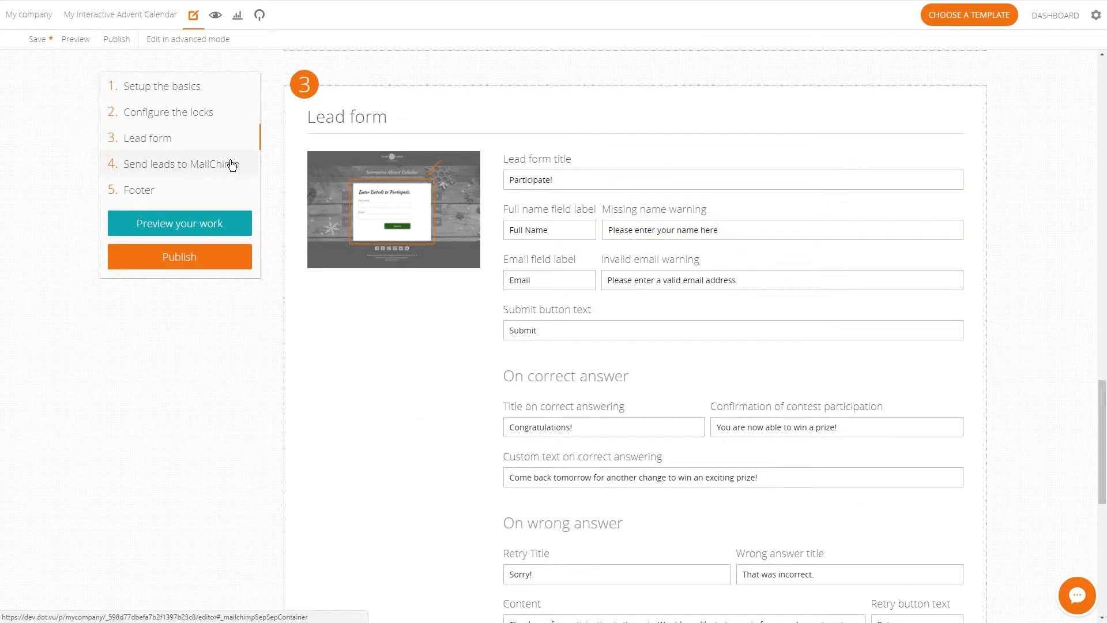
Step: Tick Enable MailChimp integration in the Send leads to MailChimp step
{"action": "scroll", "scroll_direction": "down", "scroll_amount": 3}
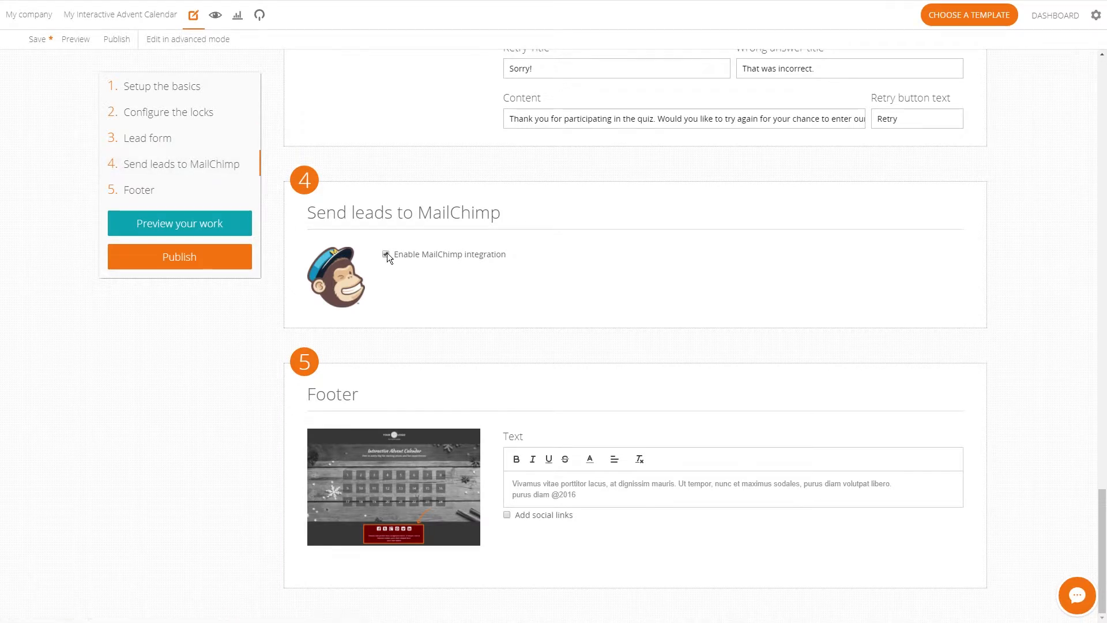
{"action": "left_click", "coordinate": [386, 254]}
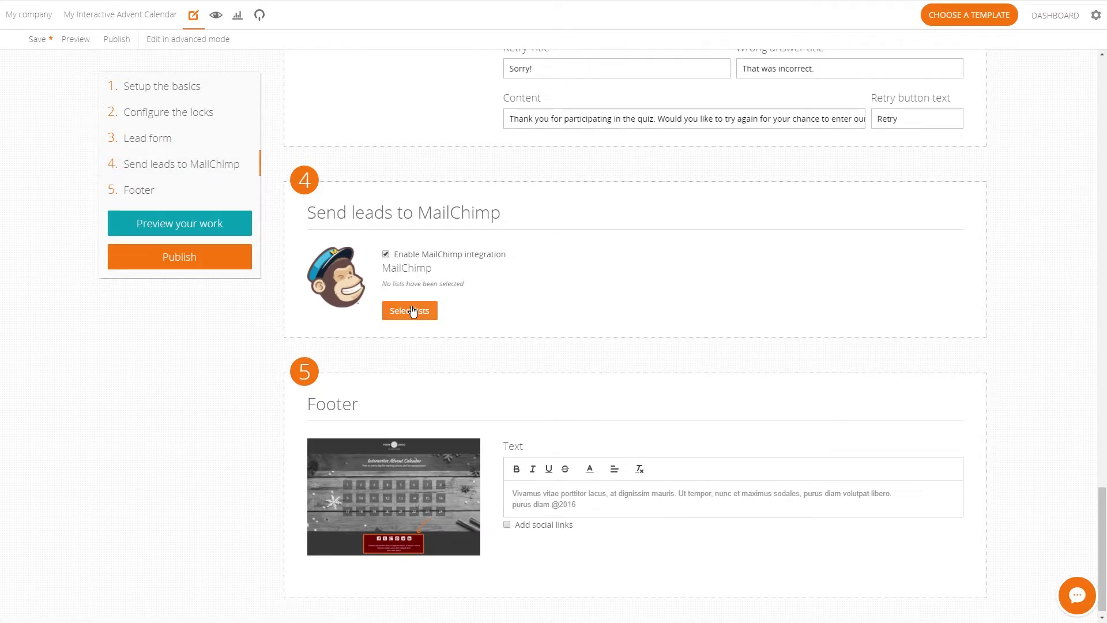
{"action": "mouse_move", "coordinate": [474, 303]}
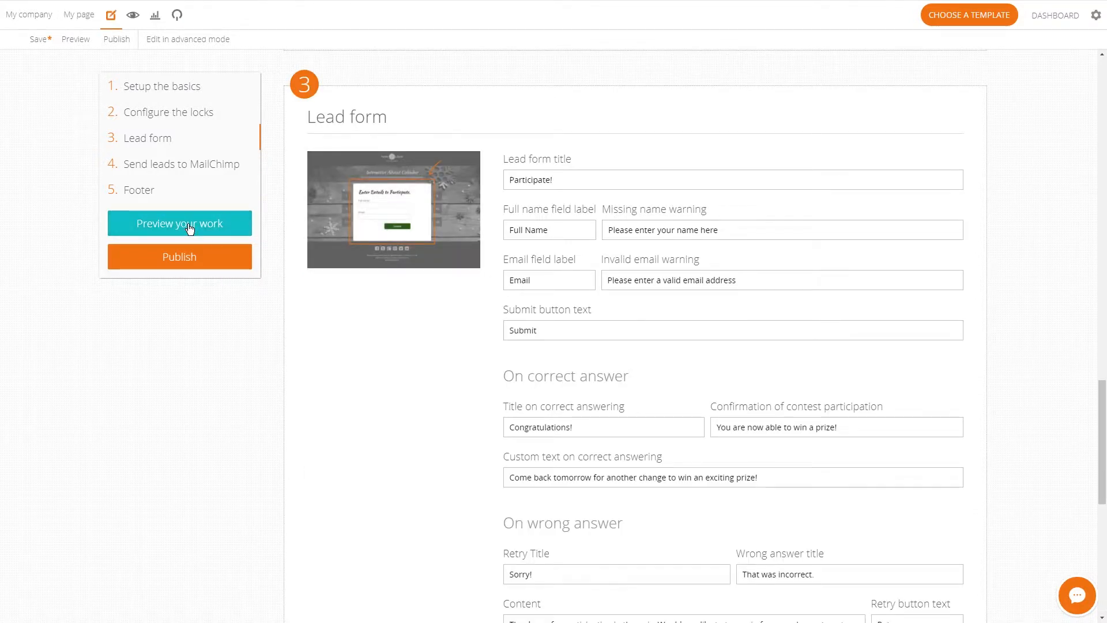
{"action": "scroll", "scroll_direction": "down", "scroll_amount": 3}
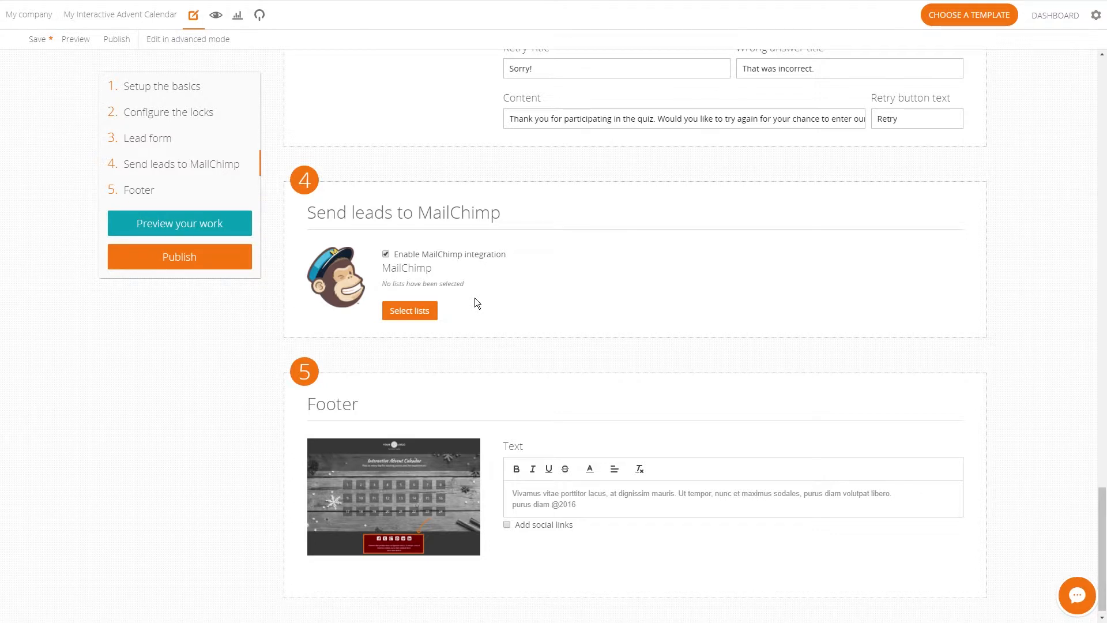
{"action": "mouse_move", "coordinate": [186, 39]}
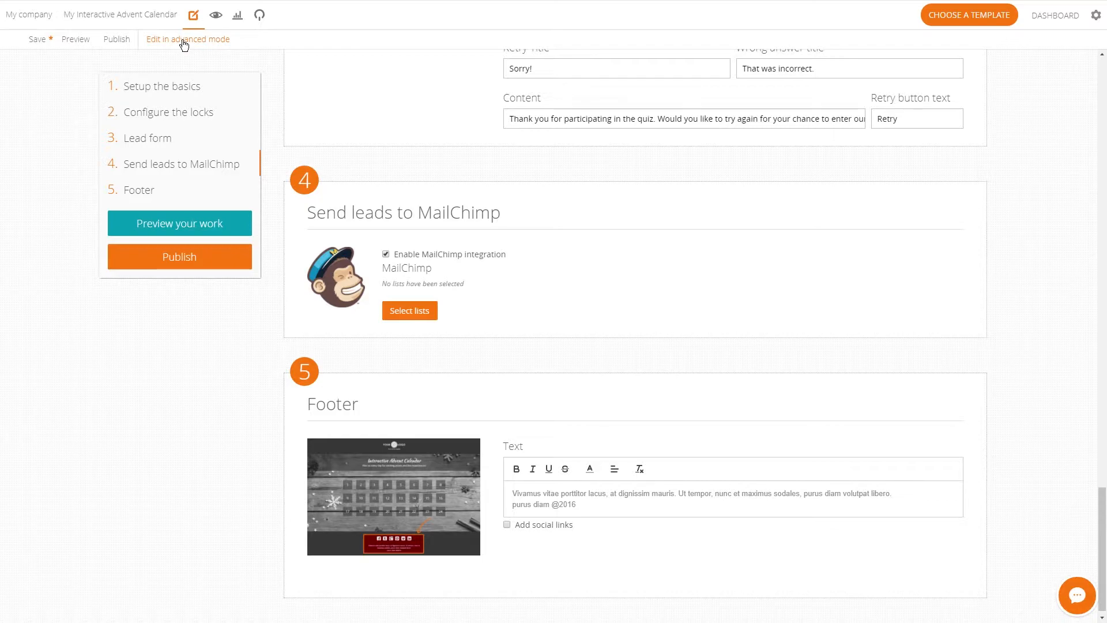
{"action": "left_click", "coordinate": [188, 38]}
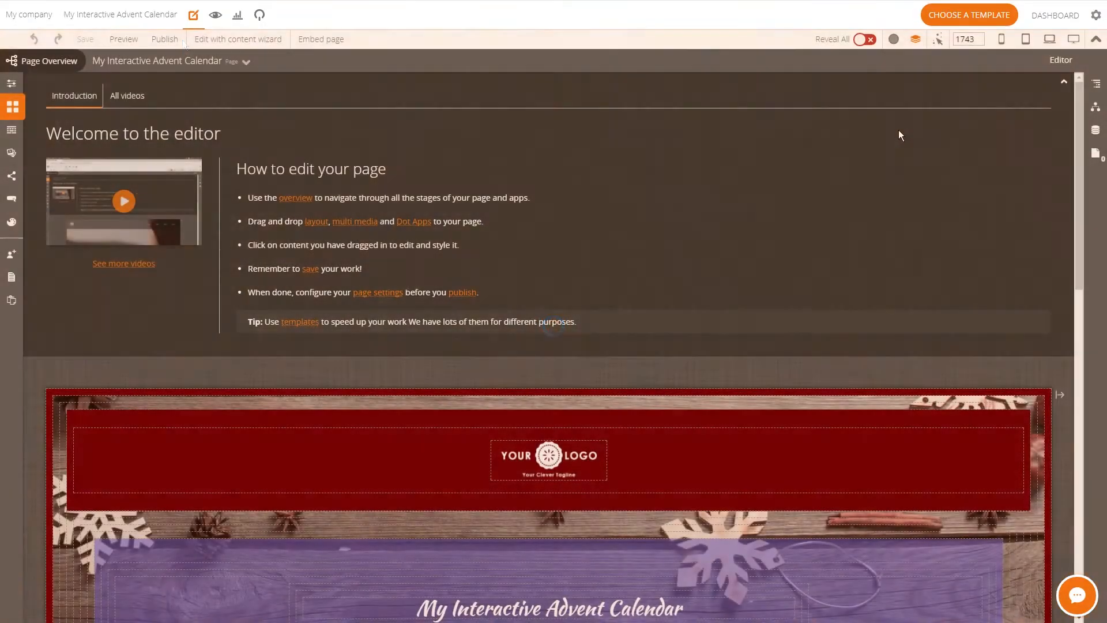
{"action": "scroll", "scroll_direction": "down", "scroll_amount": 3}
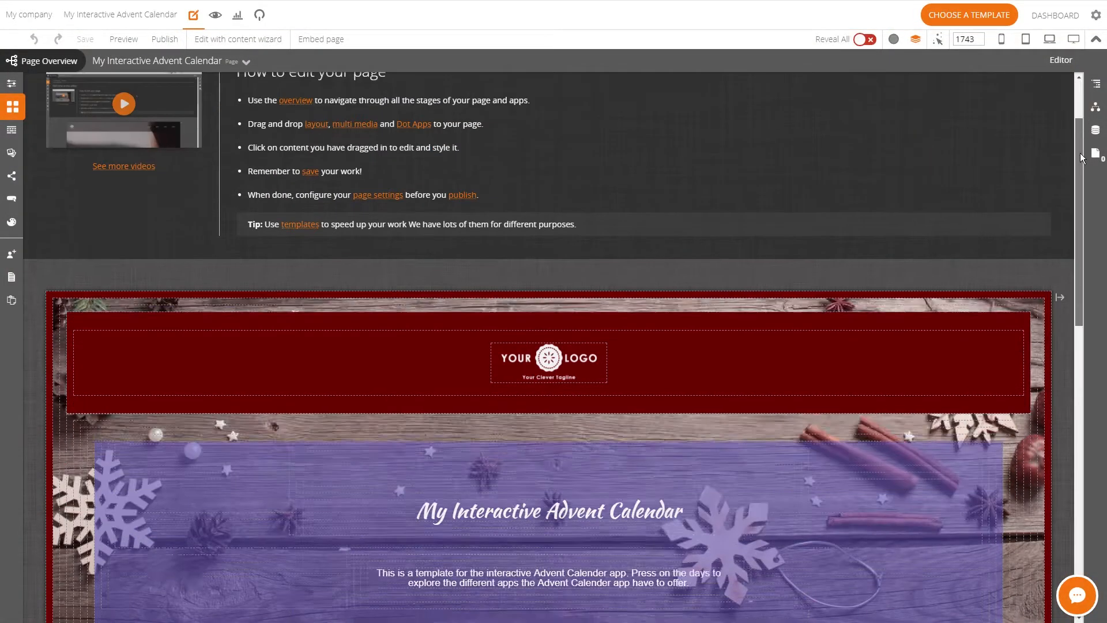
{"action": "scroll", "scroll_direction": "up", "scroll_amount": 3}
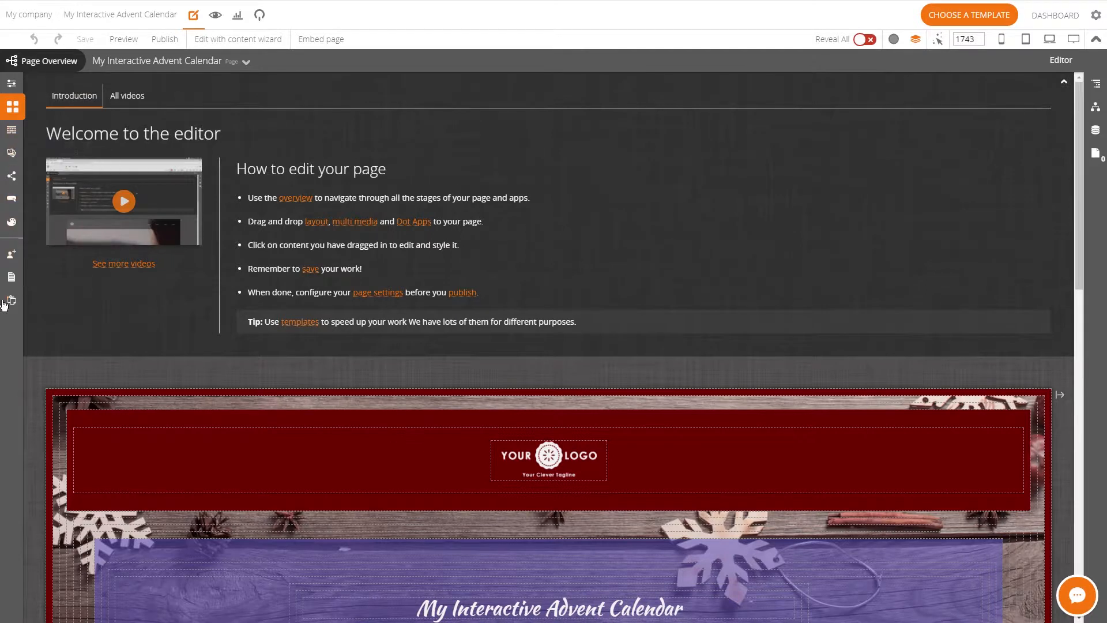
{"action": "left_click", "coordinate": [238, 39]}
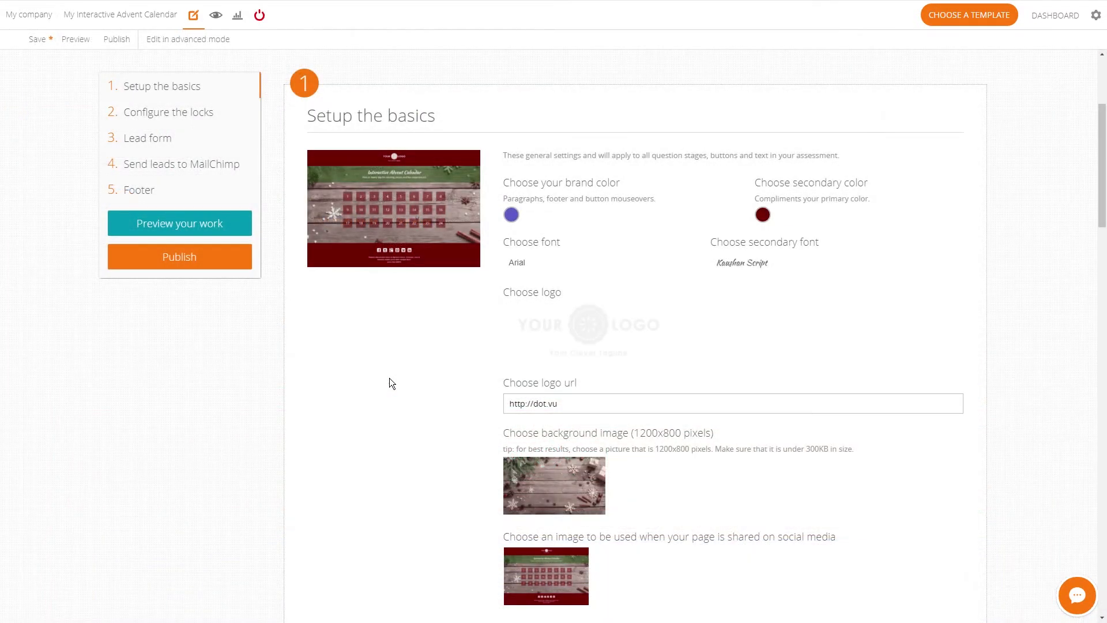
{"action": "left_click", "coordinate": [179, 256]}
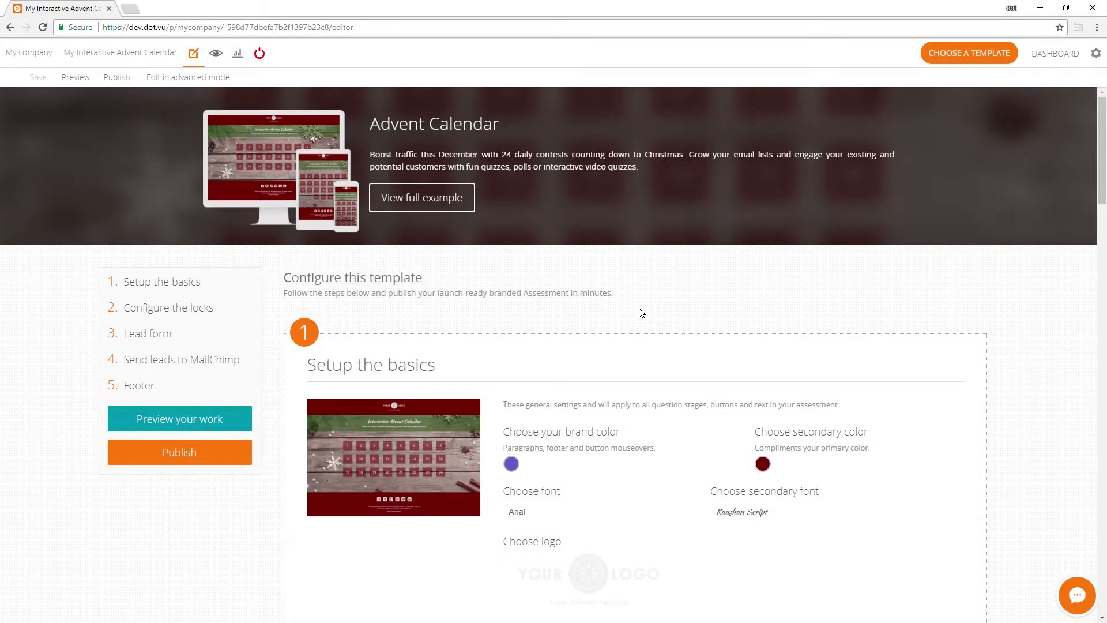
Step: Go to the company dashboard's Custom Domains page
{"action": "left_click", "coordinate": [1055, 53]}
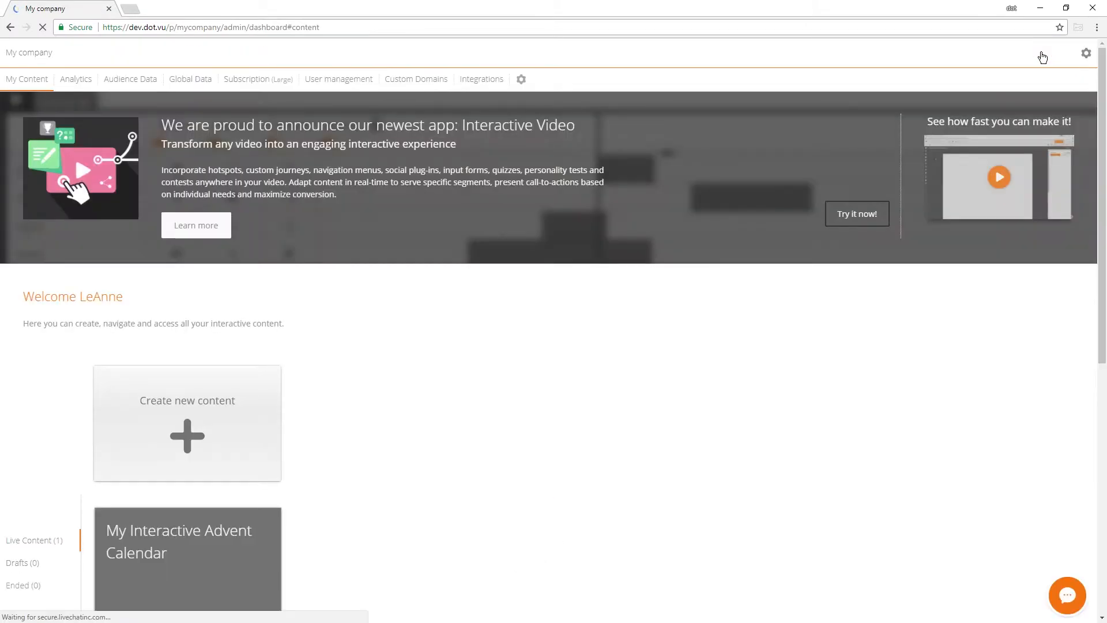
{"action": "mouse_move", "coordinate": [416, 79]}
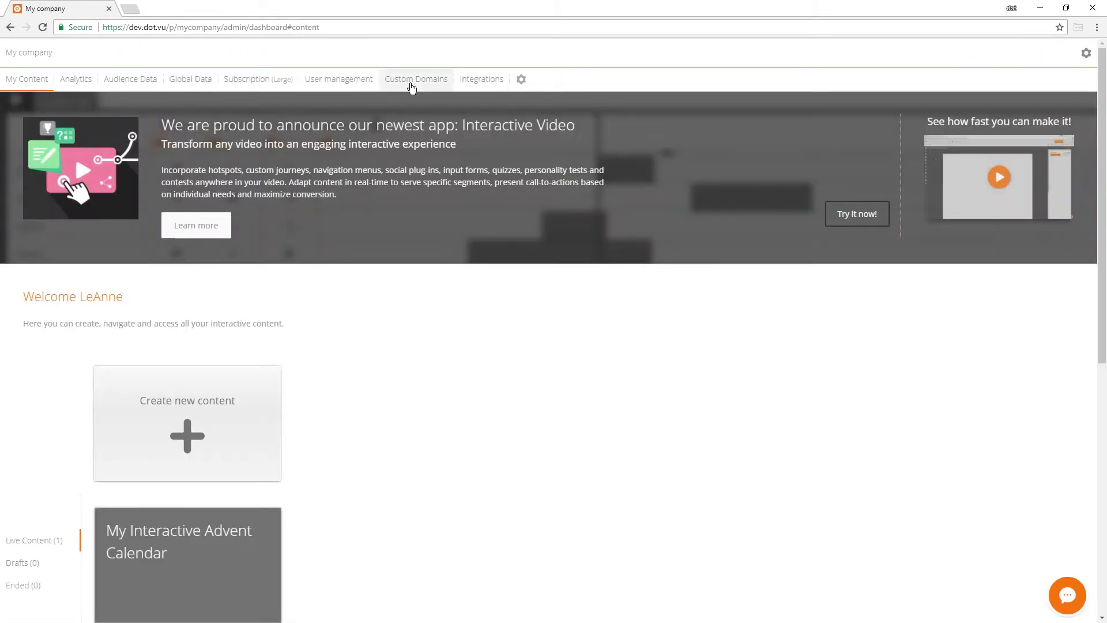
{"action": "left_click", "coordinate": [415, 79]}
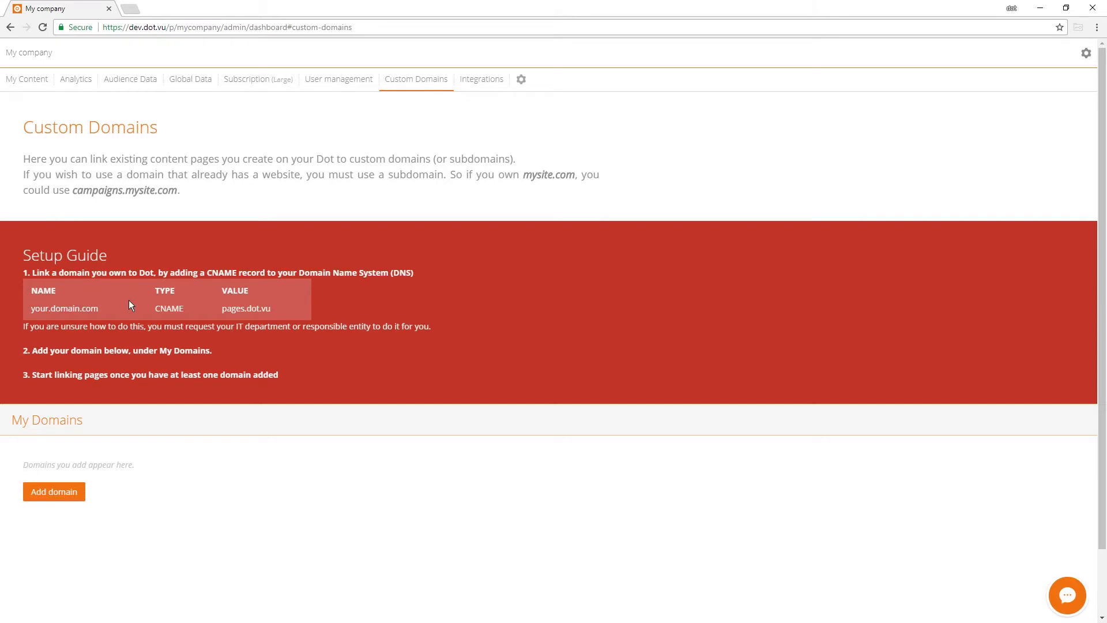
Step: Add example.com as a new custom domain under My Domains
{"action": "left_click", "coordinate": [54, 491]}
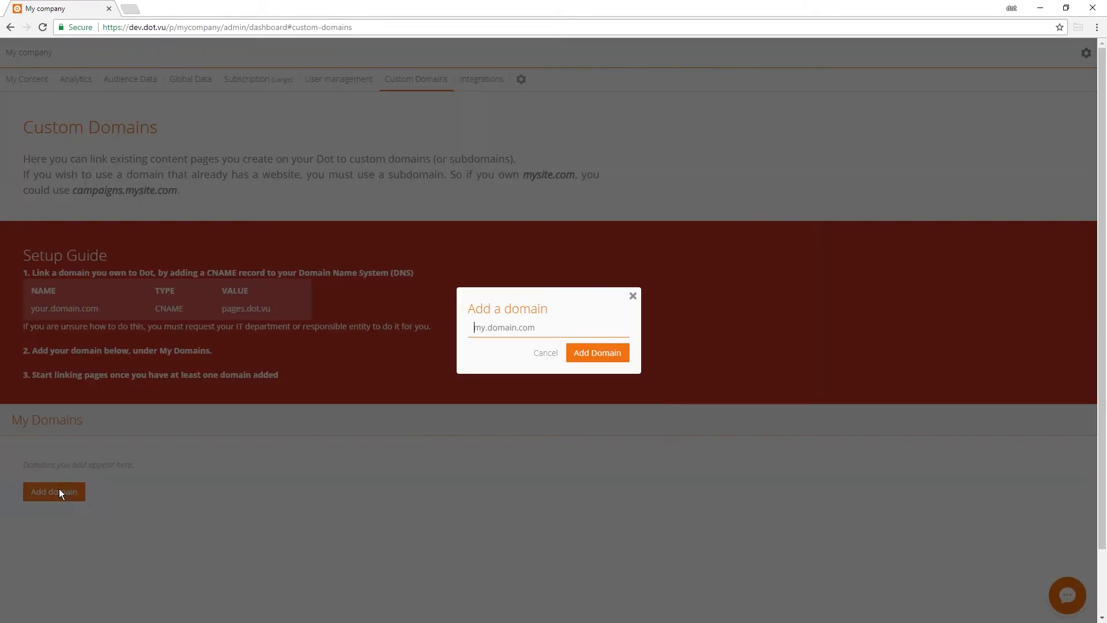
{"action": "type", "text": "example.co"}
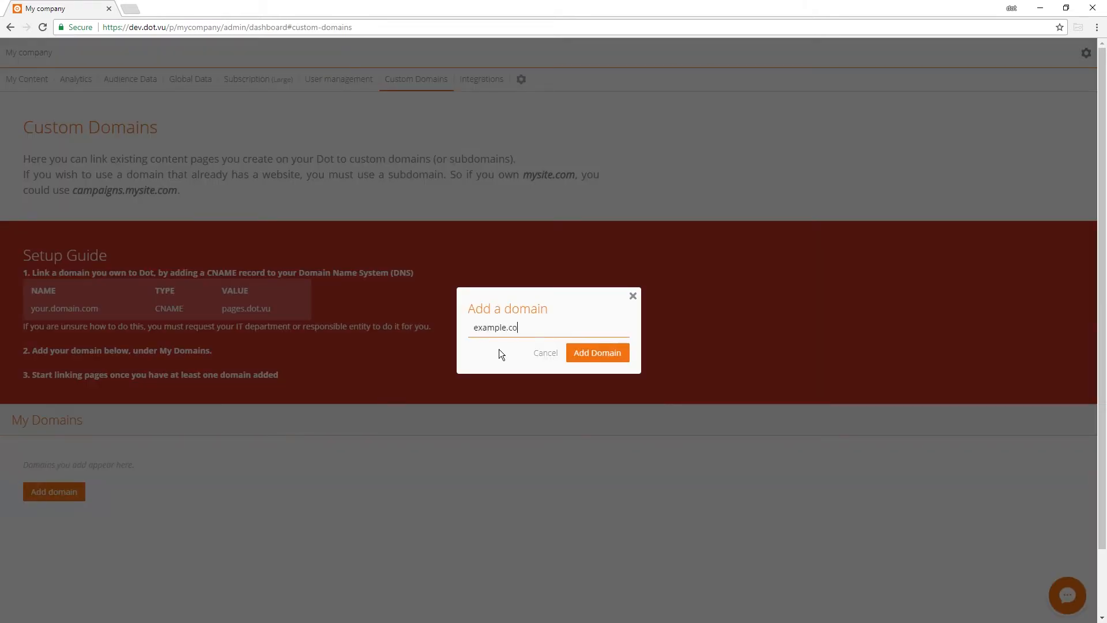
{"action": "left_click", "coordinate": [597, 353]}
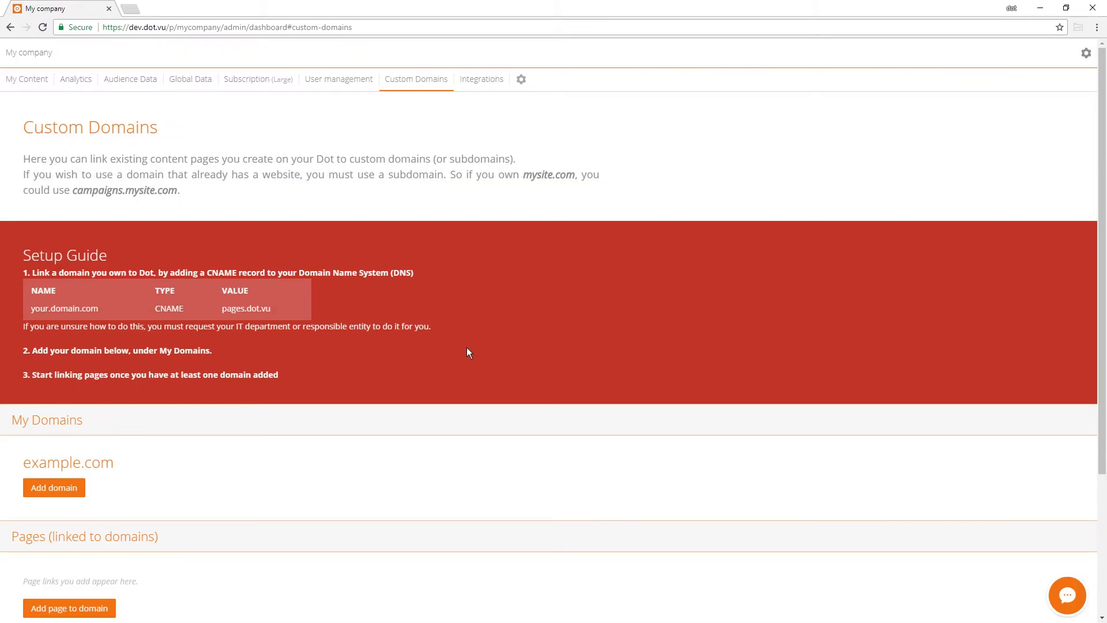
{"action": "scroll", "scroll_direction": "down", "scroll_amount": 3}
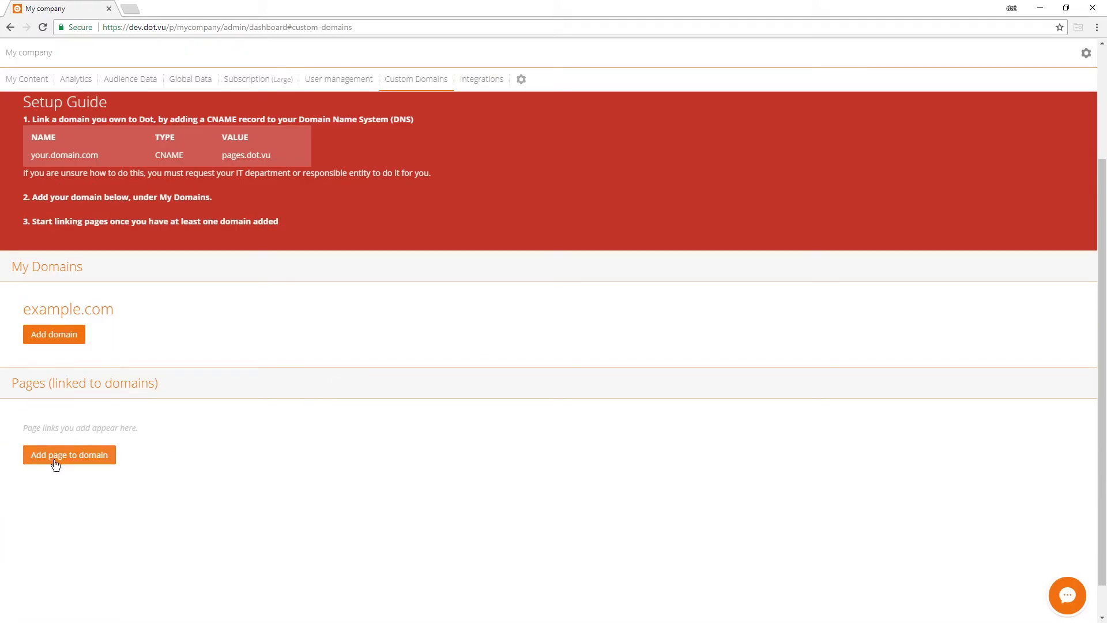
Step: Start linking a page to example.com with the path /calendar
{"action": "left_click", "coordinate": [69, 454]}
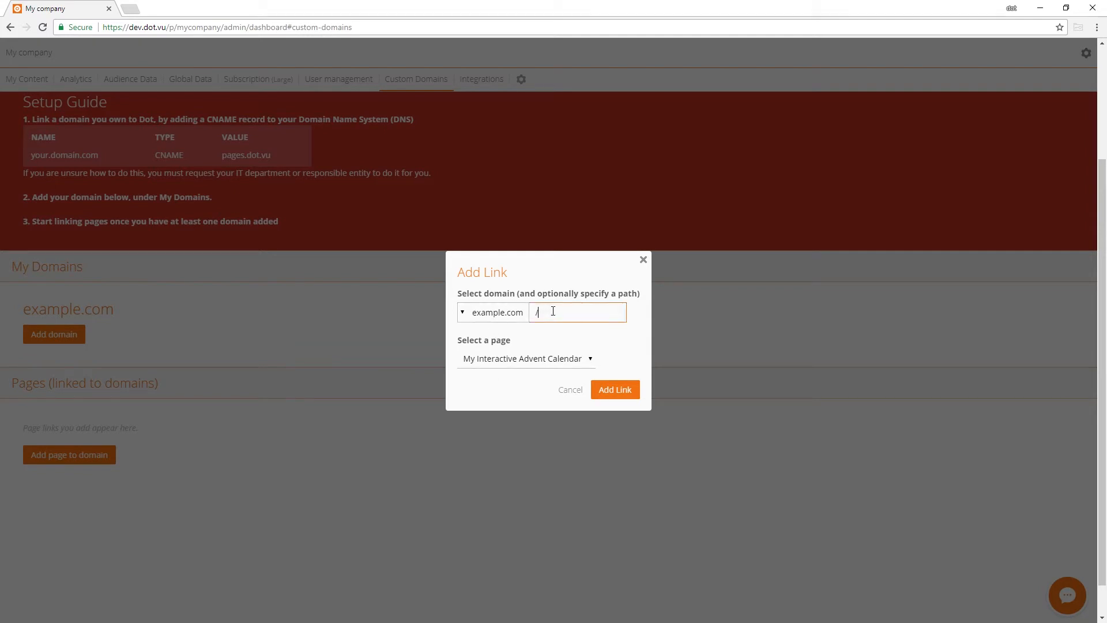
{"action": "type", "text": "calendar"}
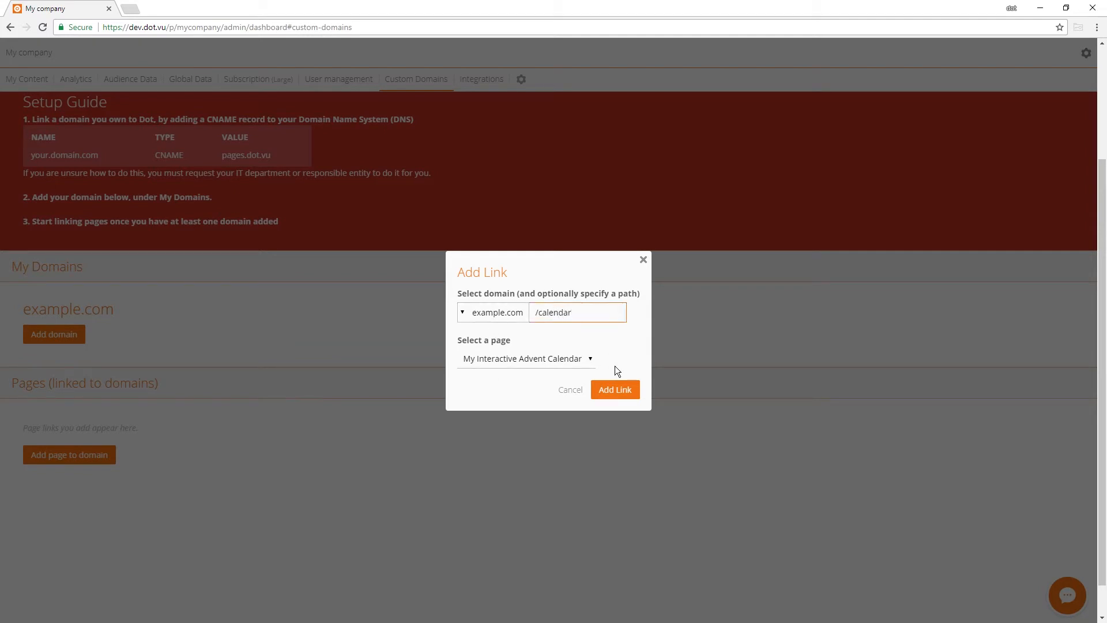